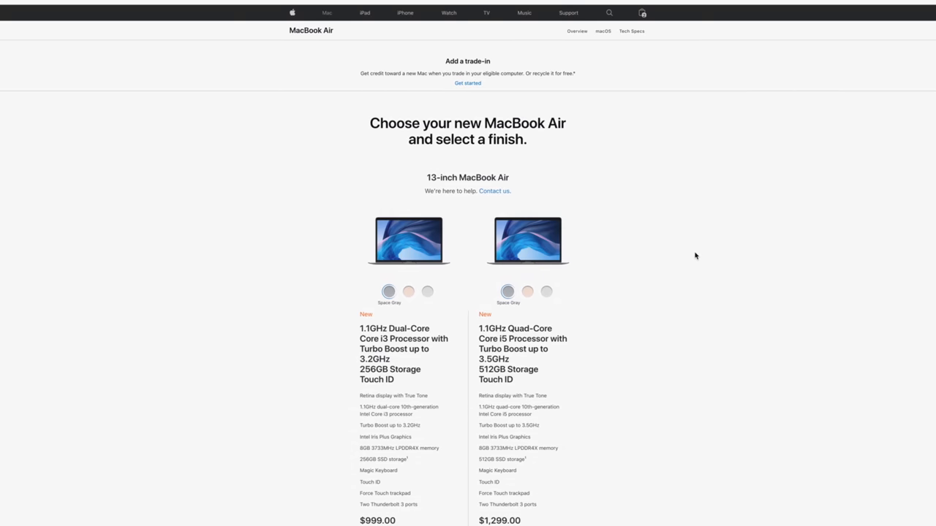
# Step: Scroll down the MacBook Air buy page before returning to the Mac lineup
pyautogui.scroll(-3)
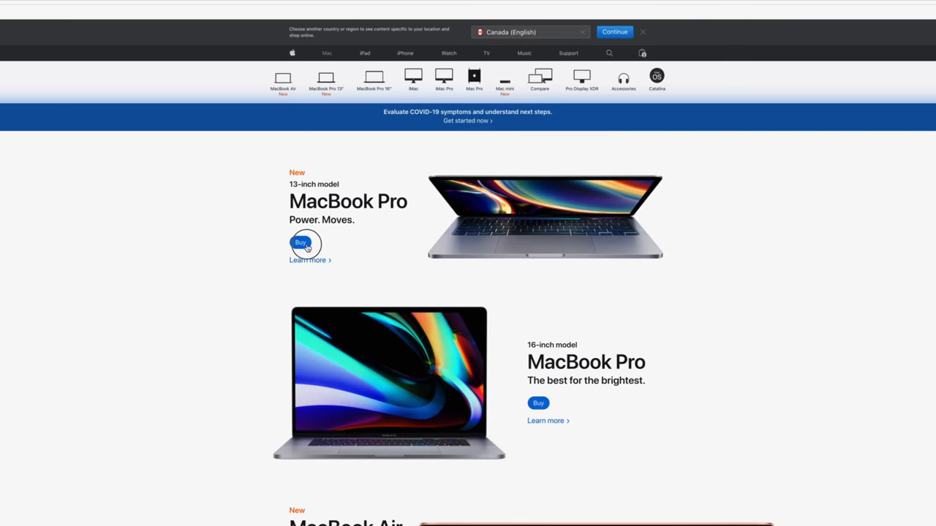
# Step: Start buying the 13-inch MacBook Pro and review the three models' processor, memory and storage
pyautogui.click(301, 242)
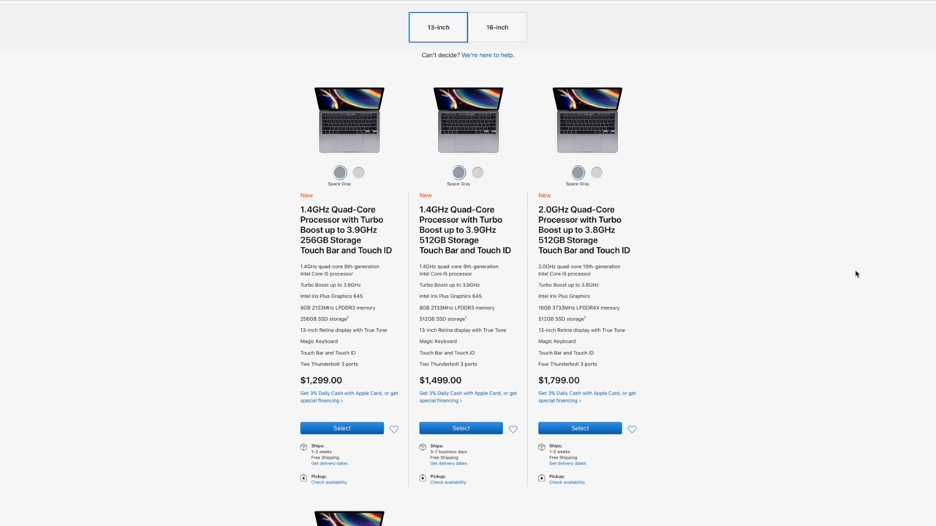
pyautogui.scroll(-3)
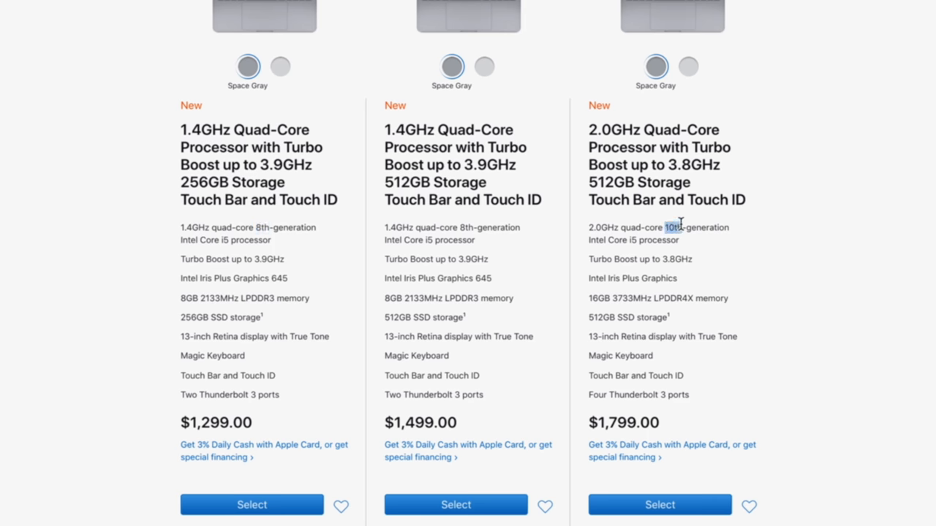
pyautogui.scroll(3)
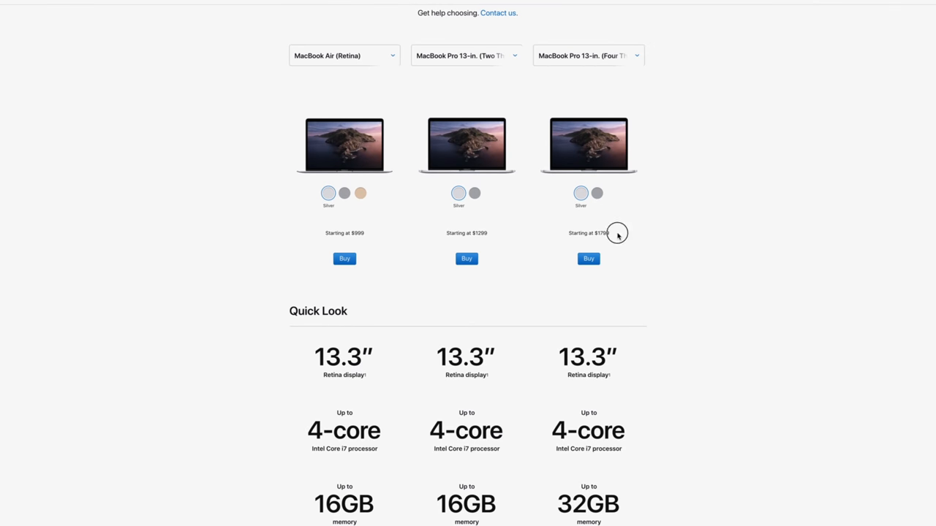
# Step: Scroll the comparison through Quick Look, Processor, Graphics, Memory and Storage sections
pyautogui.scroll(-3)
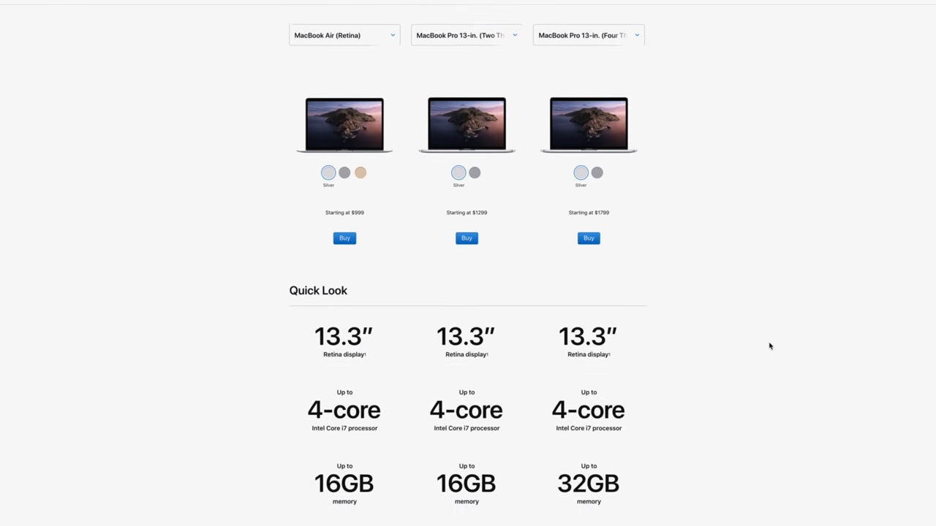
pyautogui.scroll(-3)
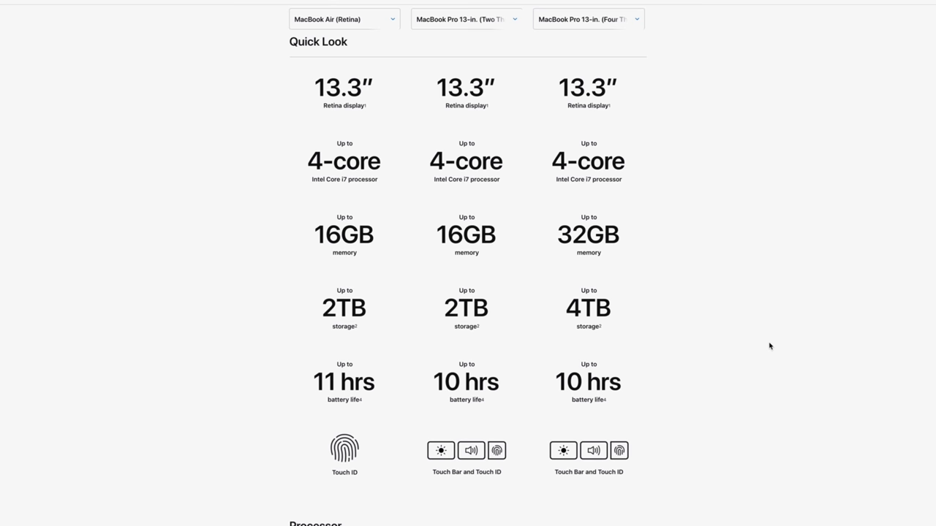
pyautogui.scroll(-3)
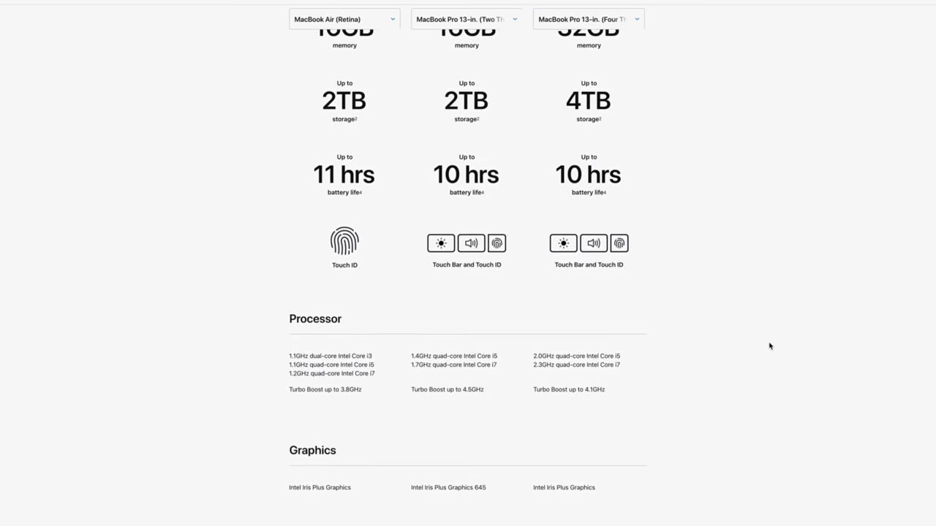
pyautogui.scroll(-3)
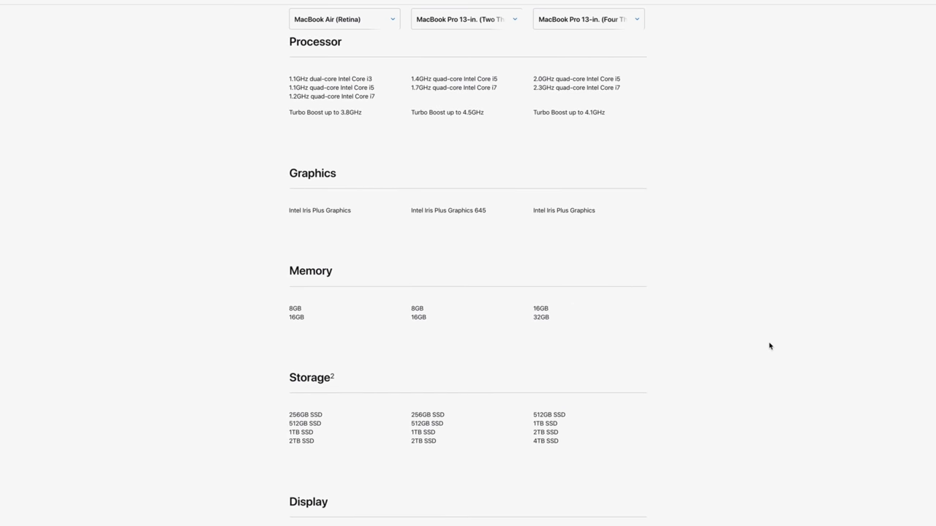
pyautogui.scroll(-3)
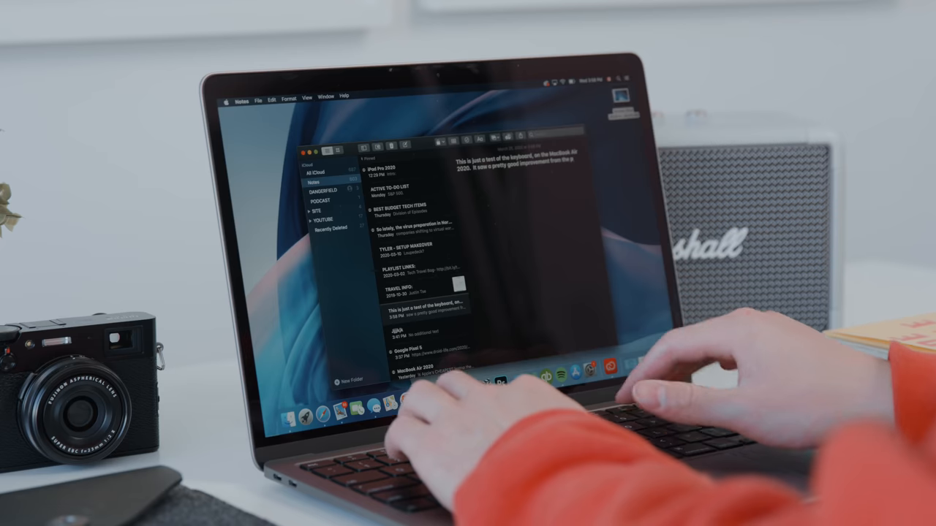
# Step: Enter 'previous generation' while working on the MacBook Pro
pyautogui.write('previous generation')
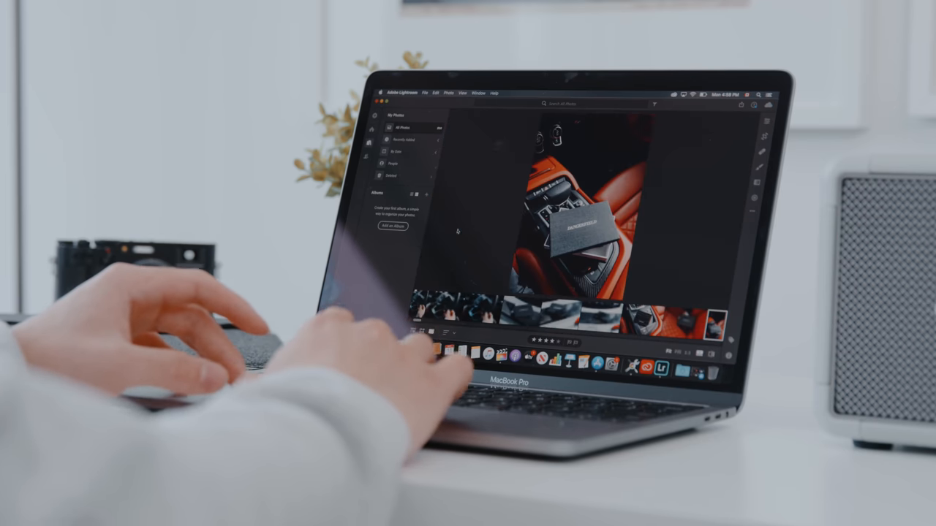
pyautogui.click(760, 120)
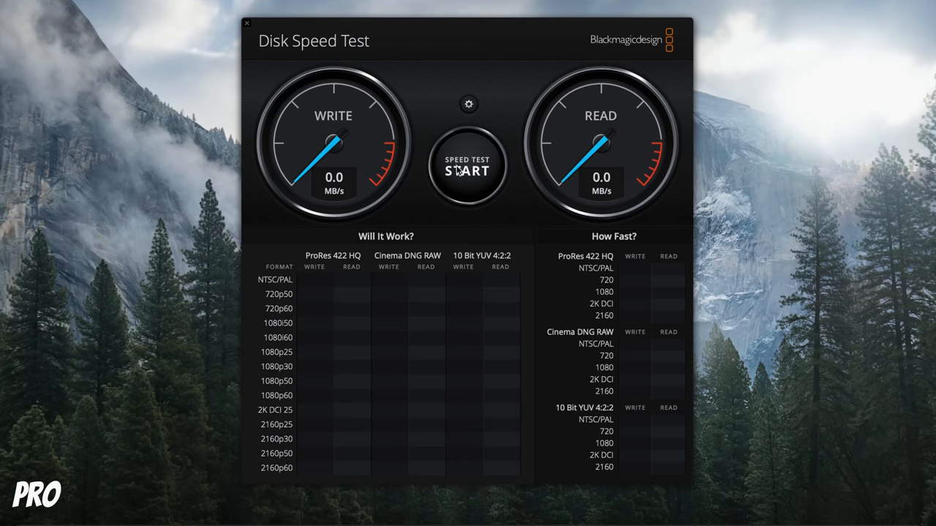
# Step: Run the drive speed benchmark to get about 2280 MB/s write and 1958 MB/s read
pyautogui.click(467, 167)
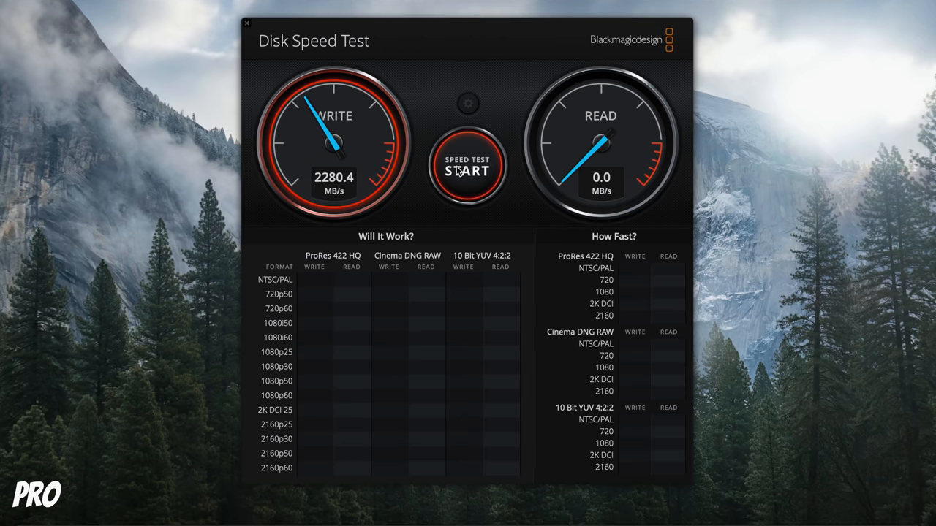
pyautogui.click(466, 168)
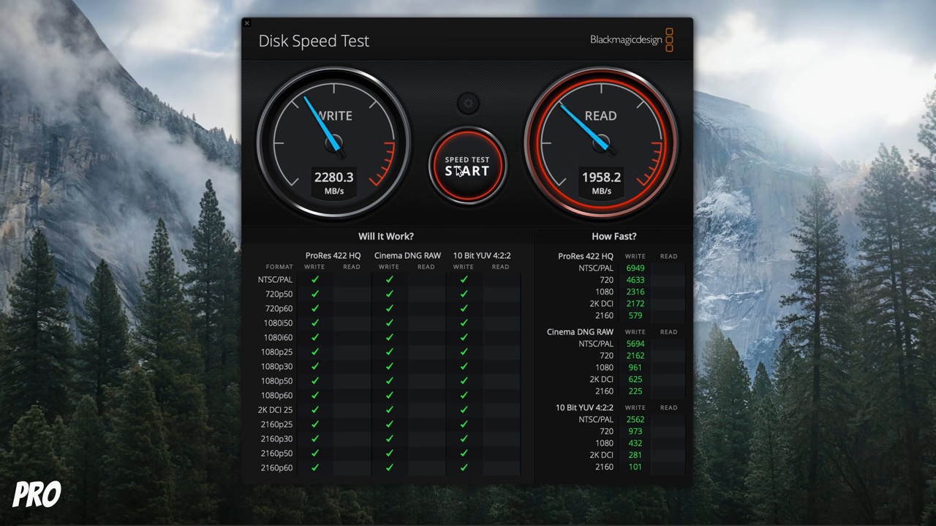
pyautogui.click(468, 169)
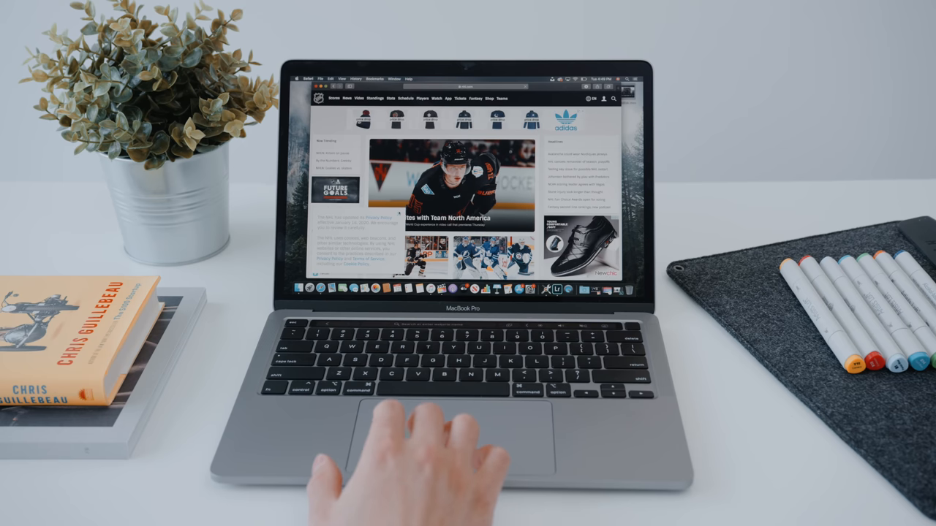
# Step: Scroll down the NHL page before heading to The Verge ARM processor article
pyautogui.scroll(-3)
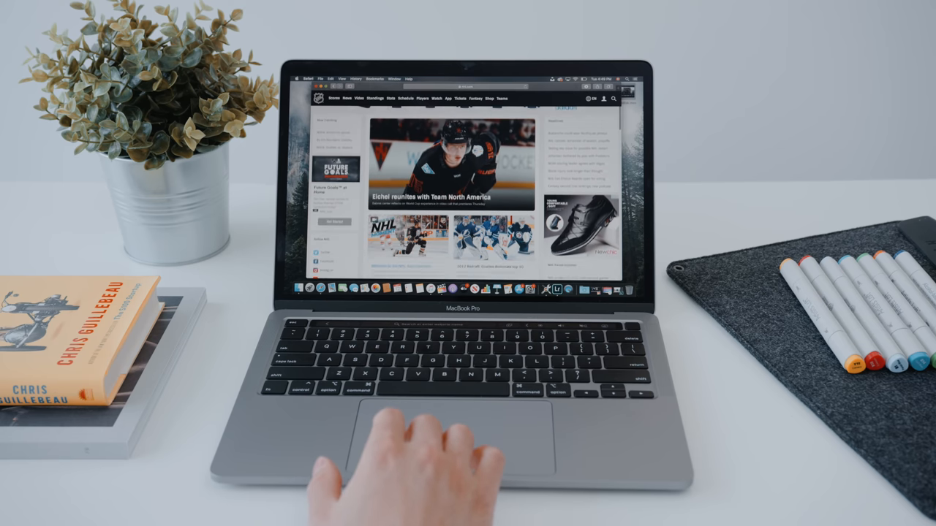
pyautogui.scroll(-3)
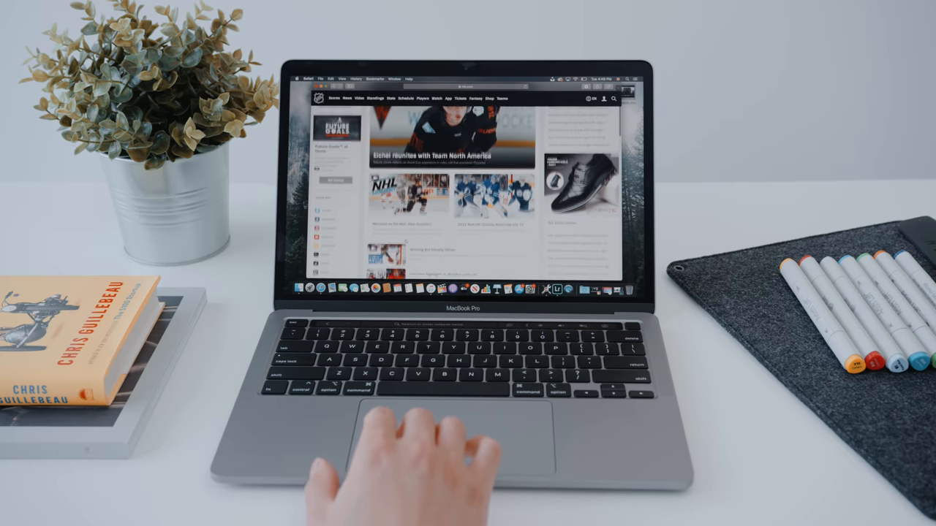
pyautogui.scroll(-3)
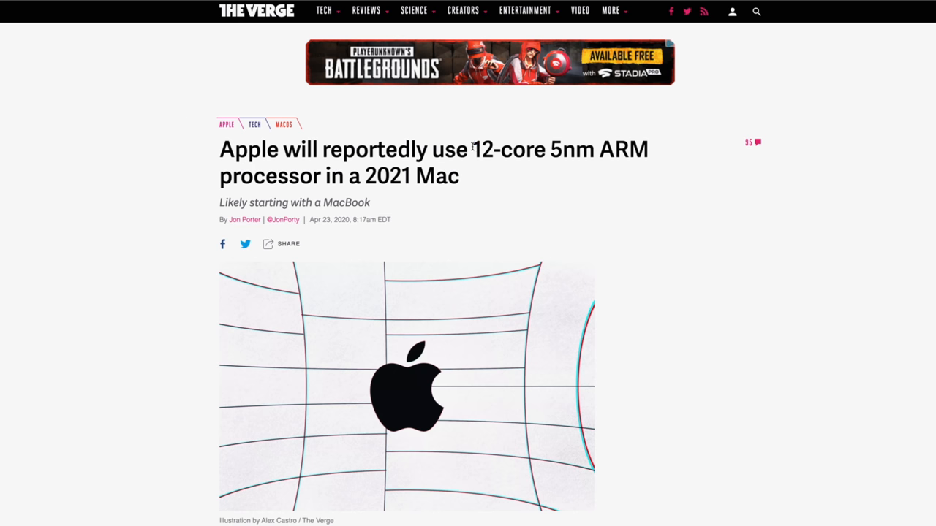
# Step: Highlight the 12-core CPU detail with its eight Firestorm and four Icestorm cores
pyautogui.moveTo(472, 149); pyautogui.dragTo(647, 149)
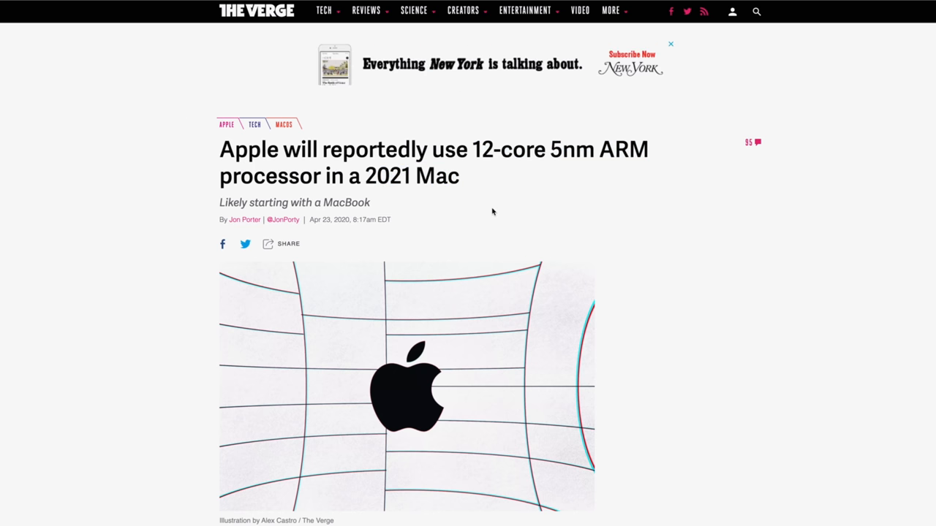
pyautogui.scroll(-3)
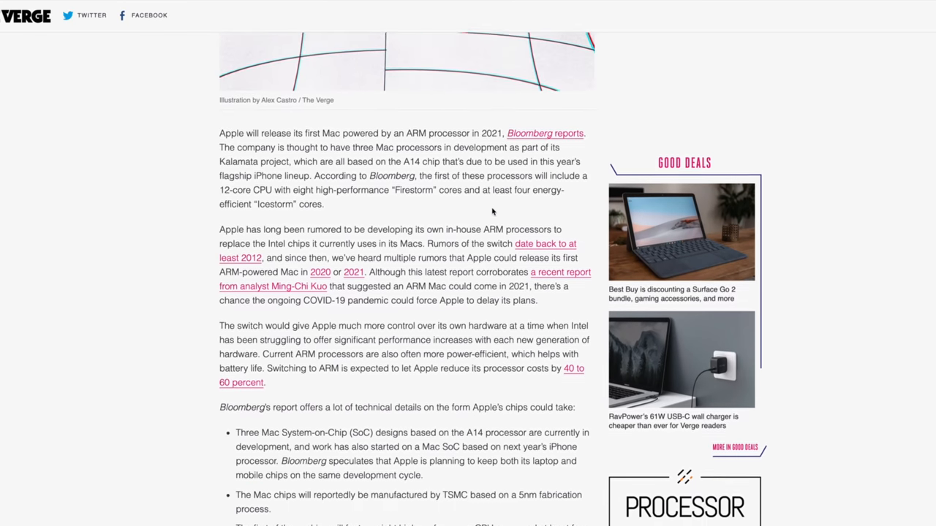
pyautogui.scroll(-3)
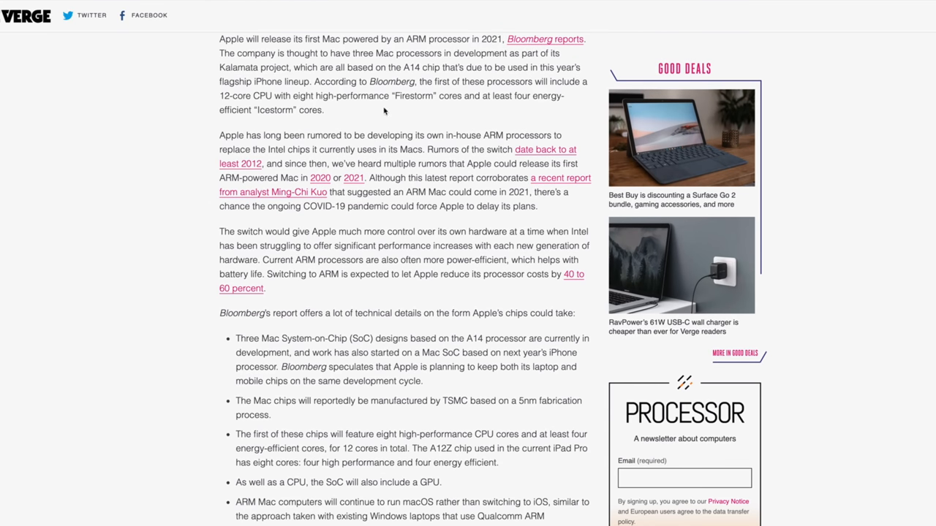
pyautogui.moveTo(219, 96); pyautogui.dragTo(295, 96)
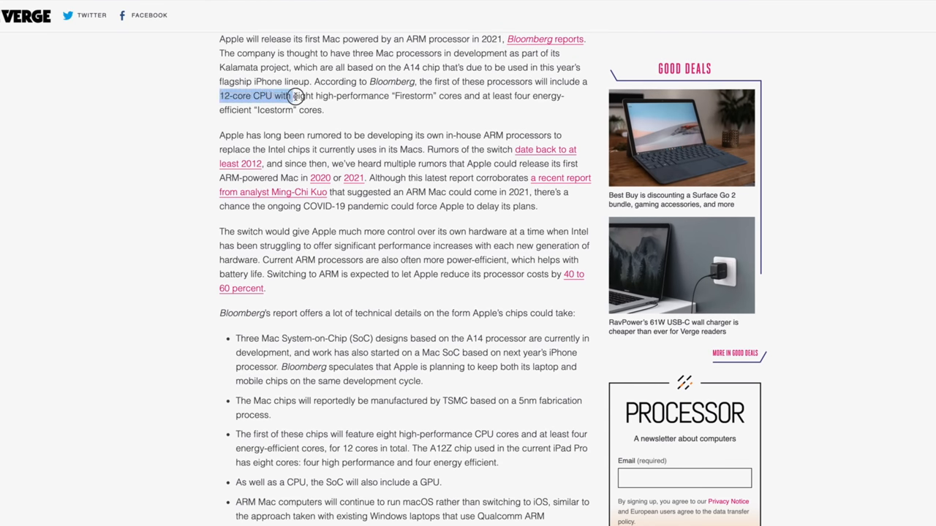
pyautogui.moveTo(293, 97); pyautogui.dragTo(461, 96)
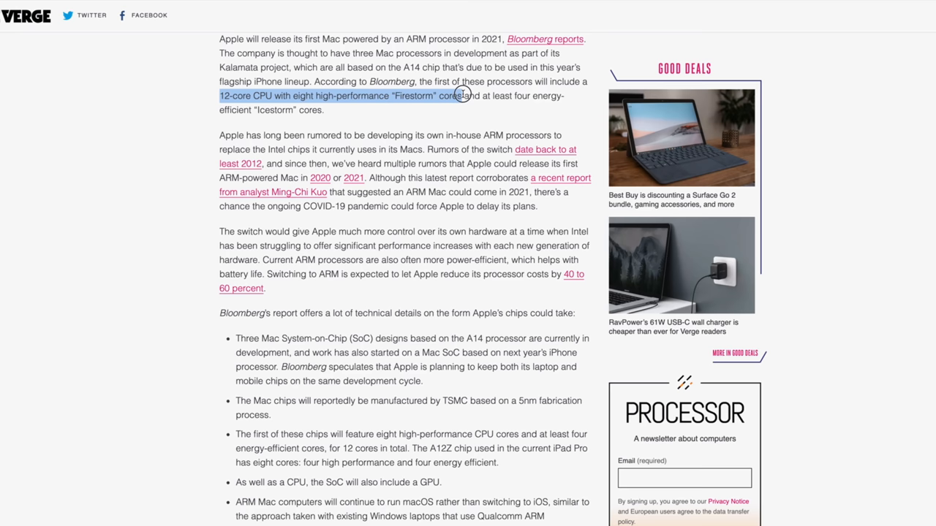
pyautogui.moveTo(460, 95); pyautogui.dragTo(554, 110)
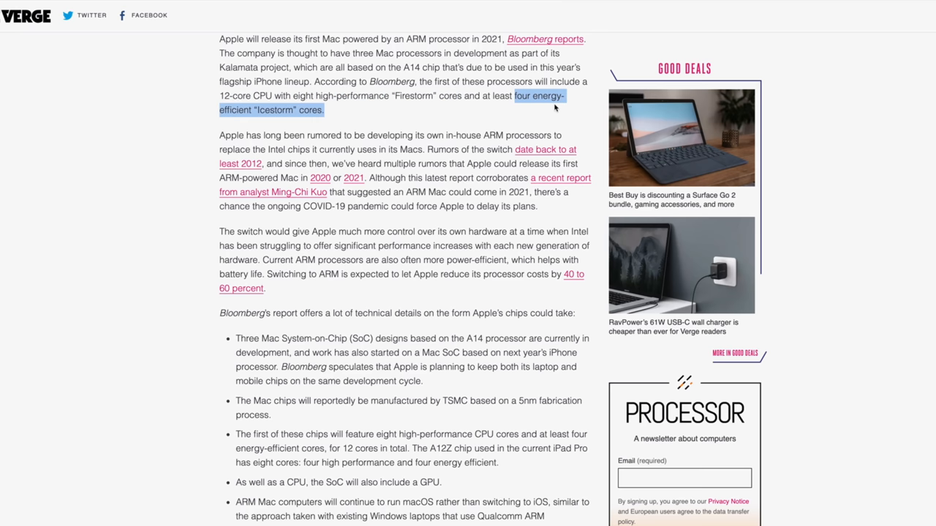
# Step: Highlight the claim that an ARM Mac could come in 2021
pyautogui.click(467, 193)
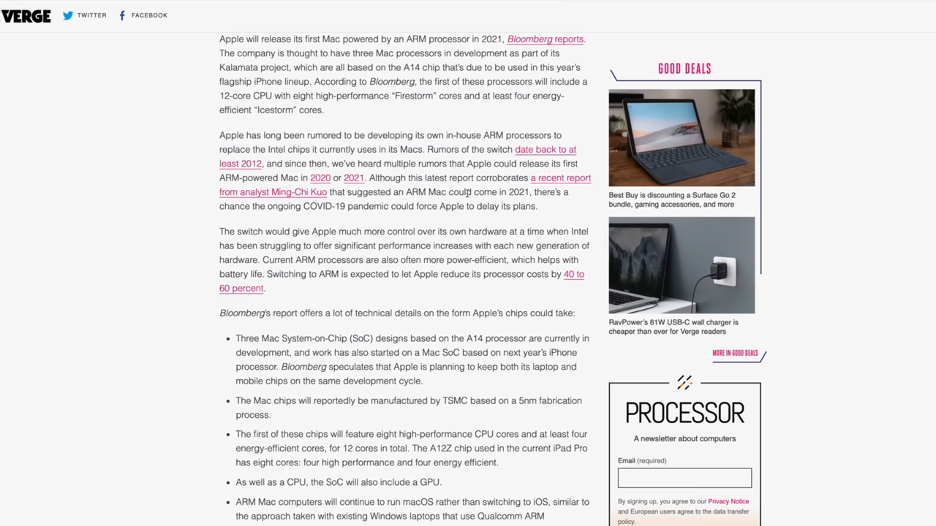
pyautogui.moveTo(407, 193); pyautogui.dragTo(535, 193)
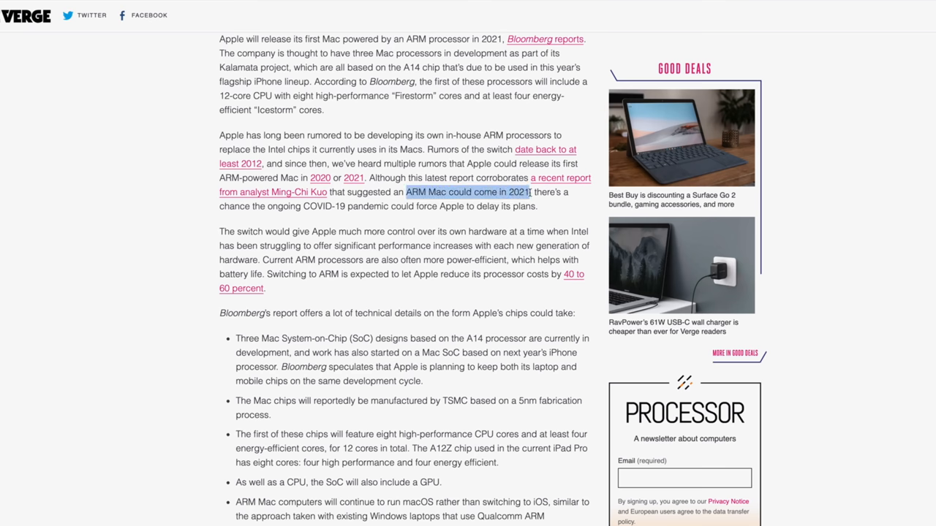
# Step: Highlight the 40 to 60 percent cost saving and the 5nm fabrication process detail
pyautogui.scroll(-3)
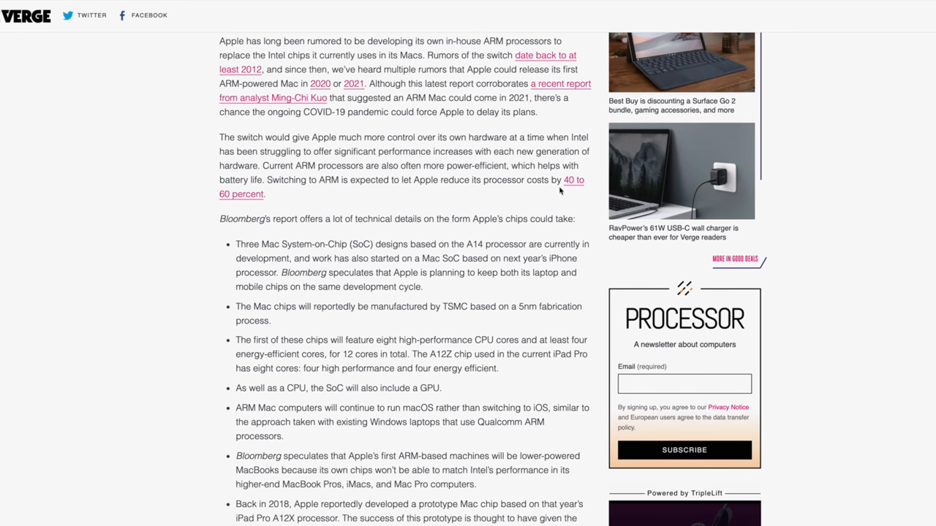
pyautogui.moveTo(561, 180); pyautogui.dragTo(265, 193)
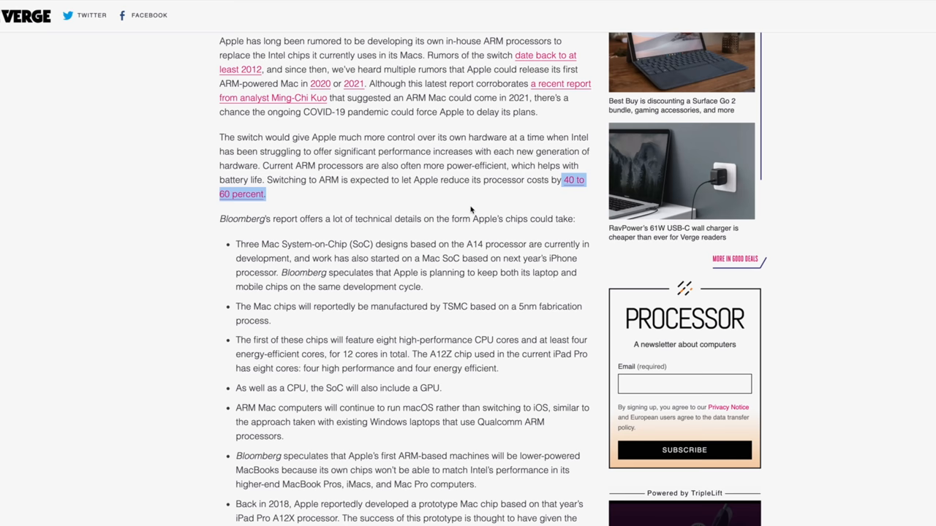
pyautogui.scroll(-3)
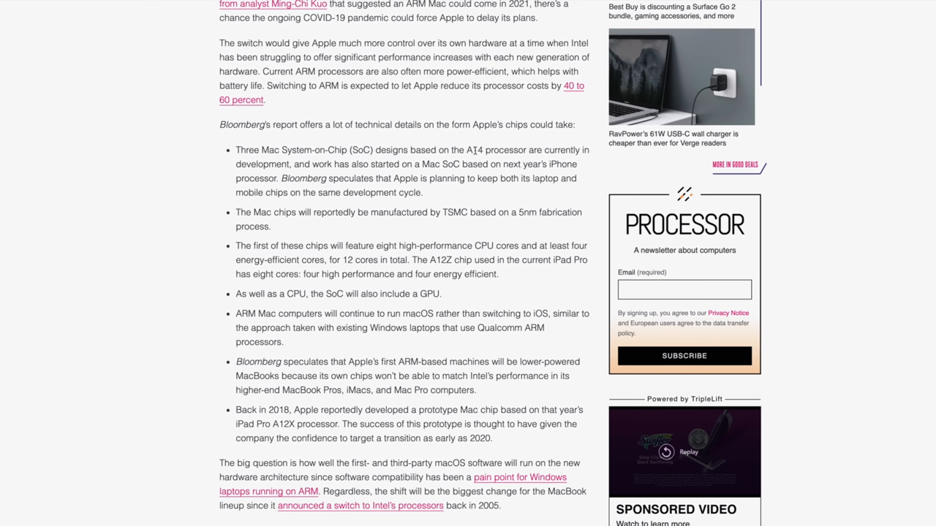
pyautogui.moveTo(415, 149); pyautogui.dragTo(525, 149)
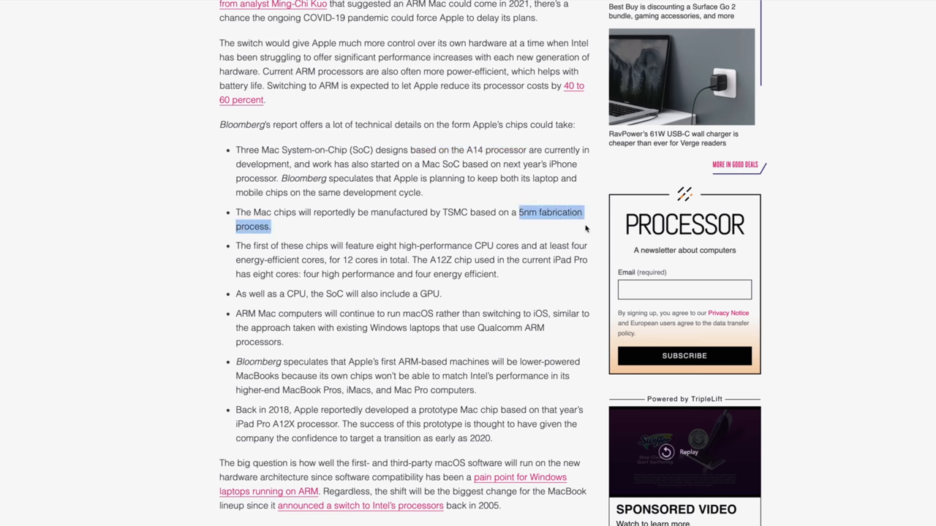
pyautogui.moveTo(379, 214)
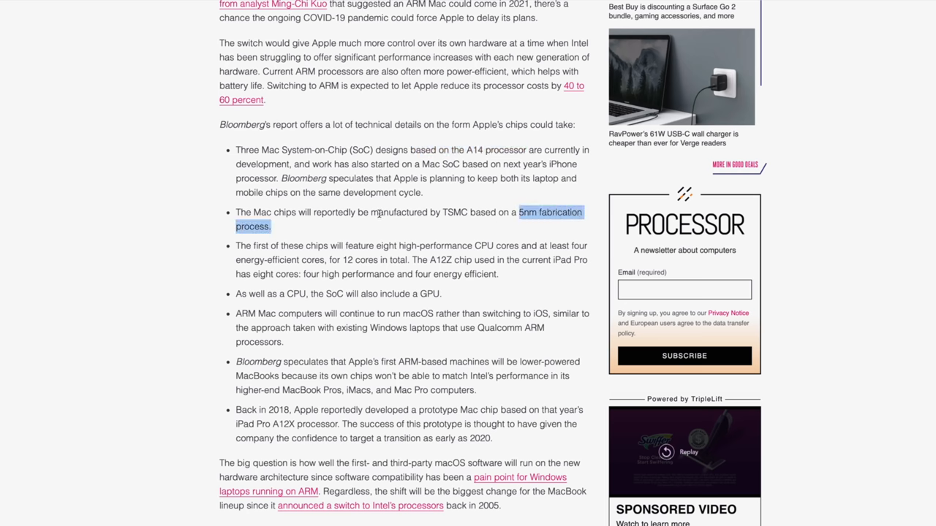
# Step: Highlight the sentence about the 2018 A12X-based prototype Mac chip
pyautogui.scroll(-3)
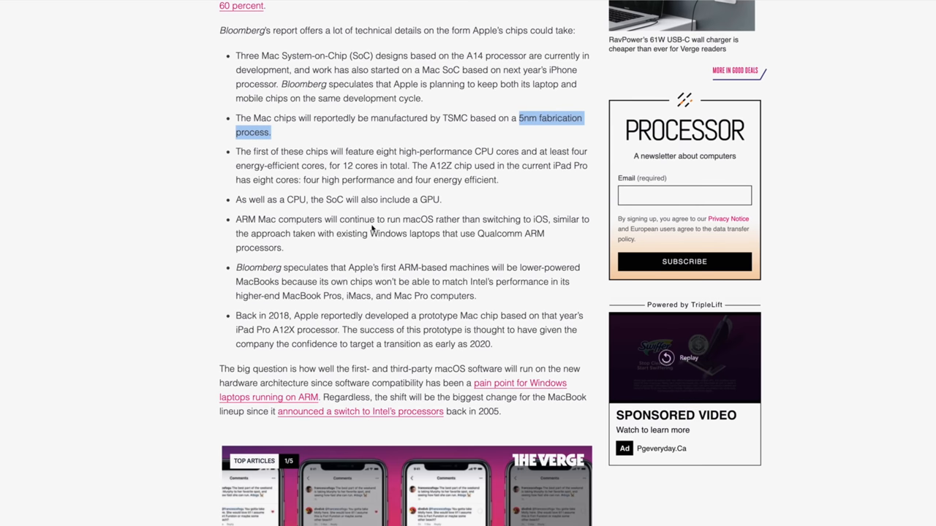
pyautogui.moveTo(330, 286)
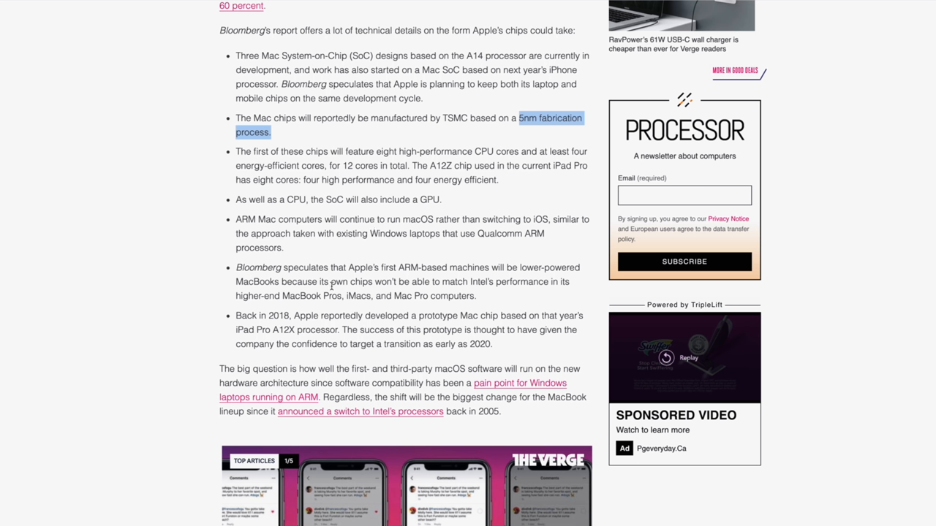
pyautogui.click(331, 283)
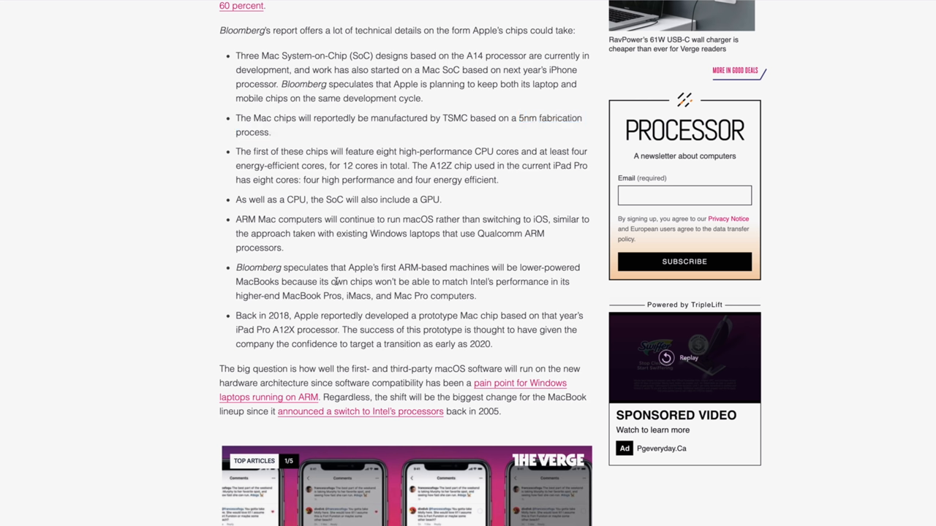
pyautogui.moveTo(310, 316)
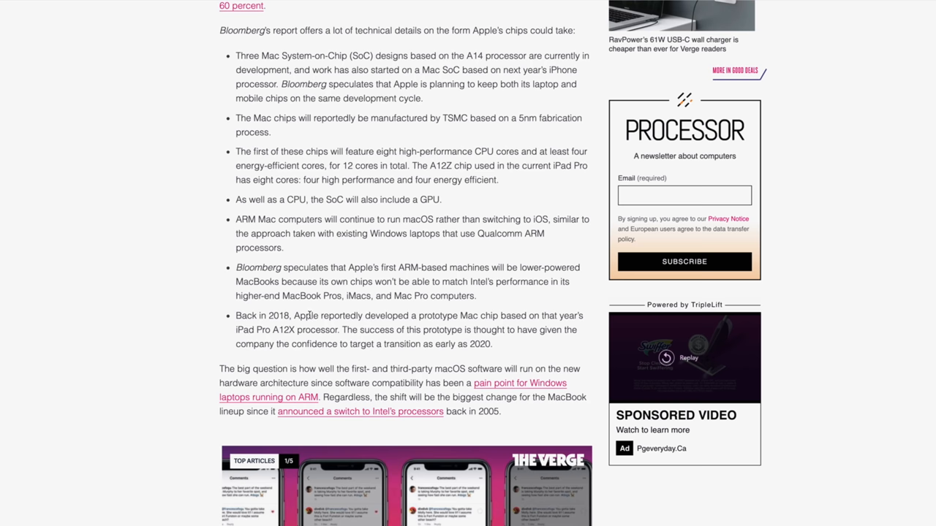
pyautogui.moveTo(292, 315); pyautogui.dragTo(334, 330)
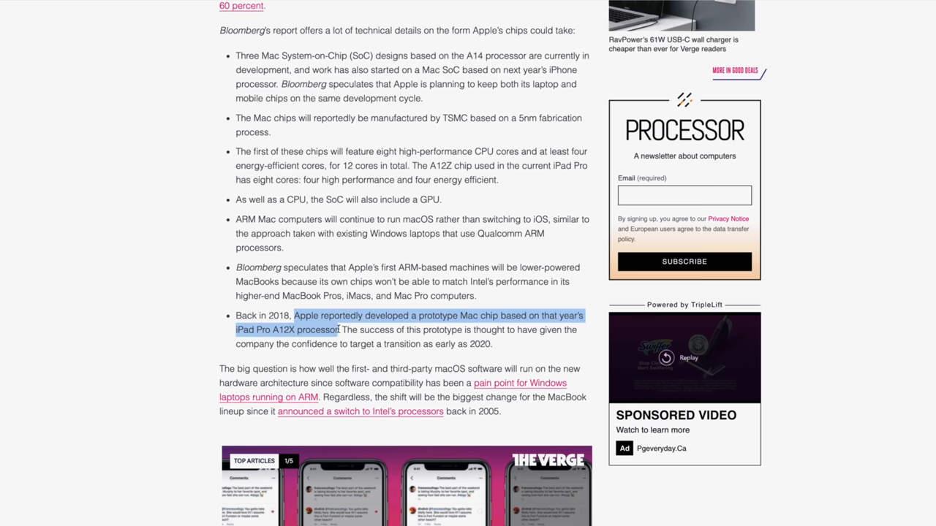